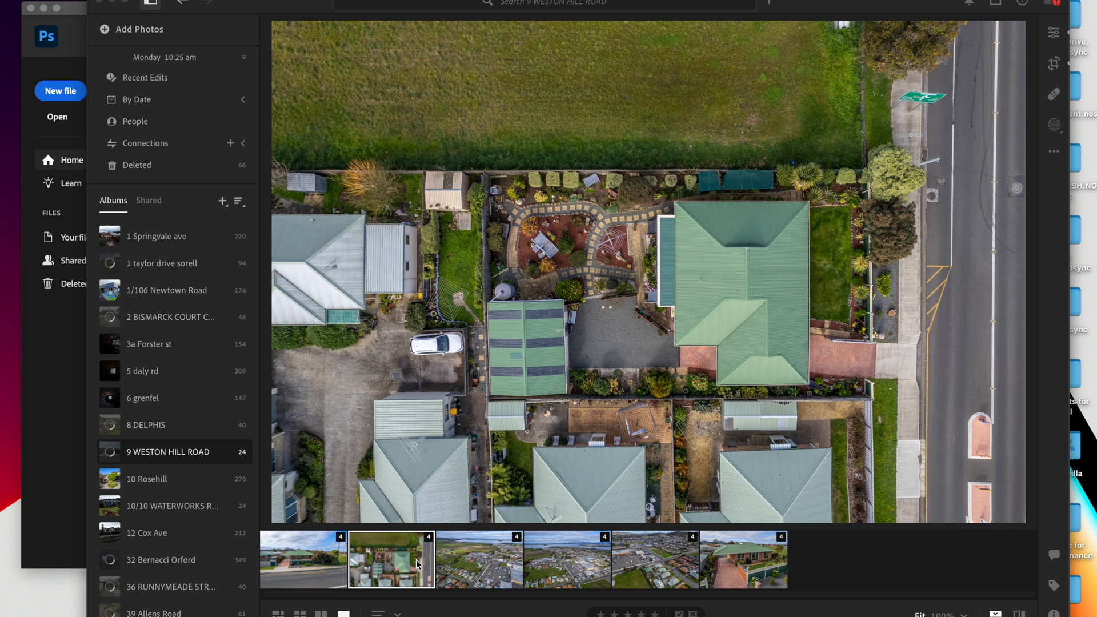
mouse_move(622, 459)
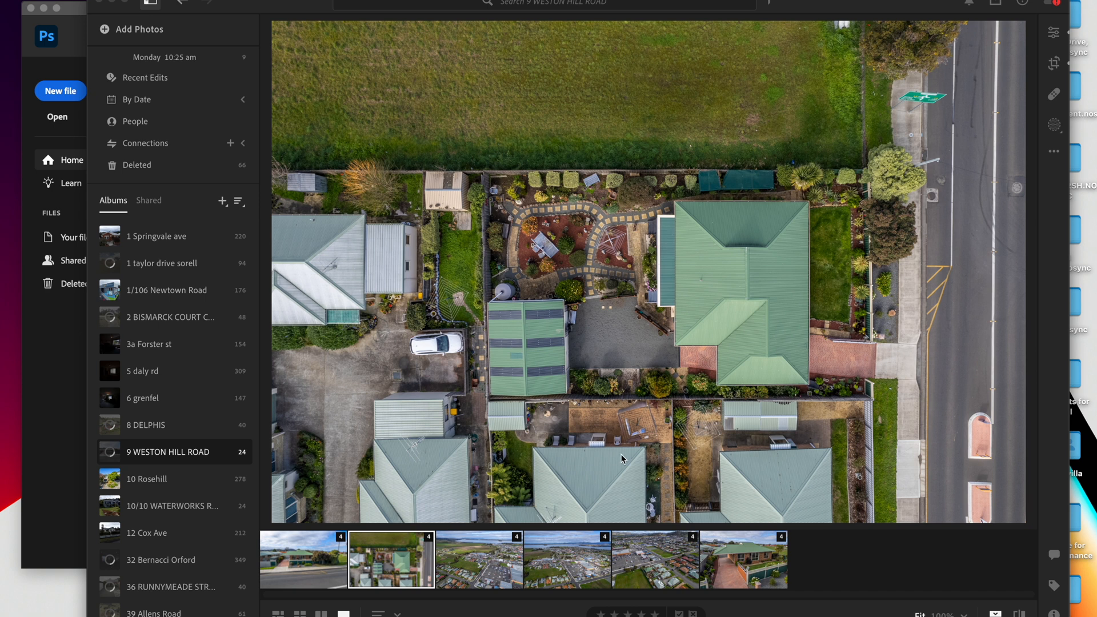
mouse_move(816, 401)
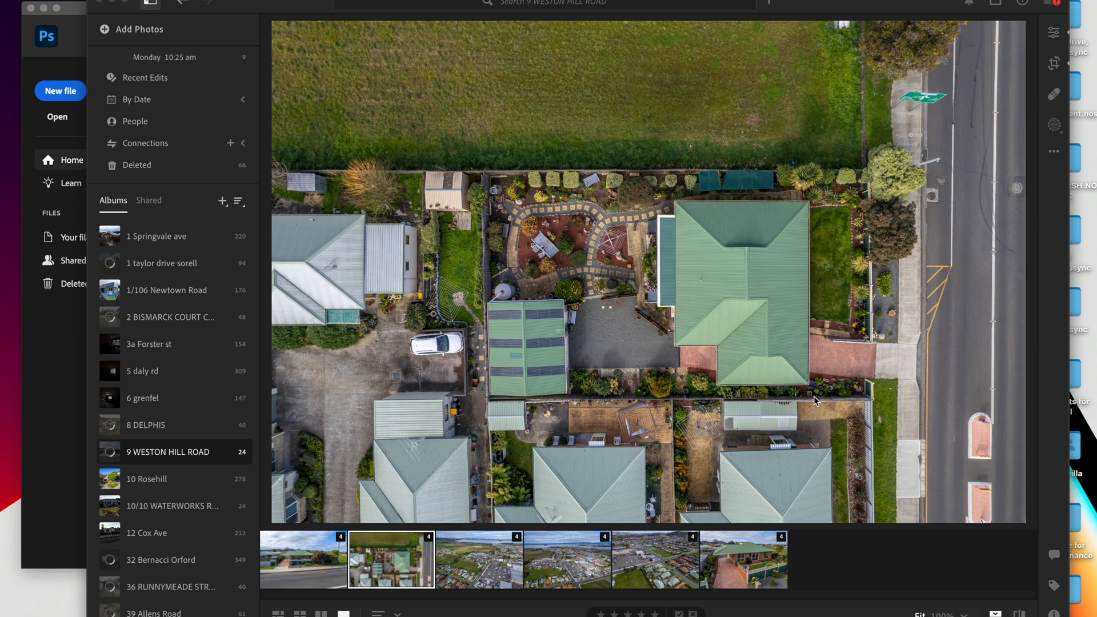
mouse_move(938, 268)
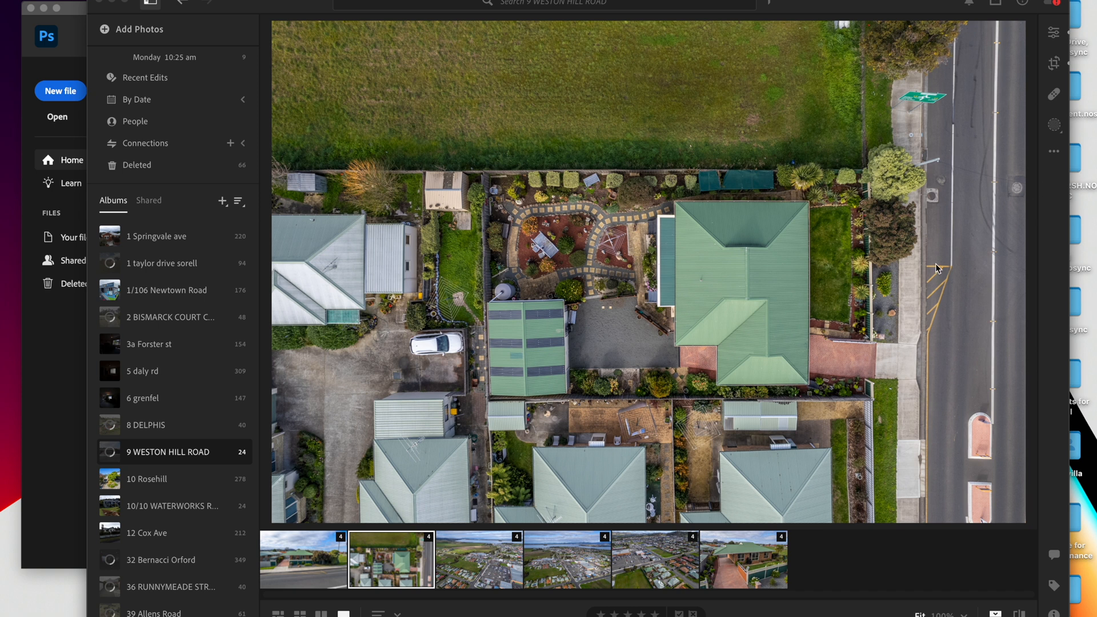
mouse_move(980, 213)
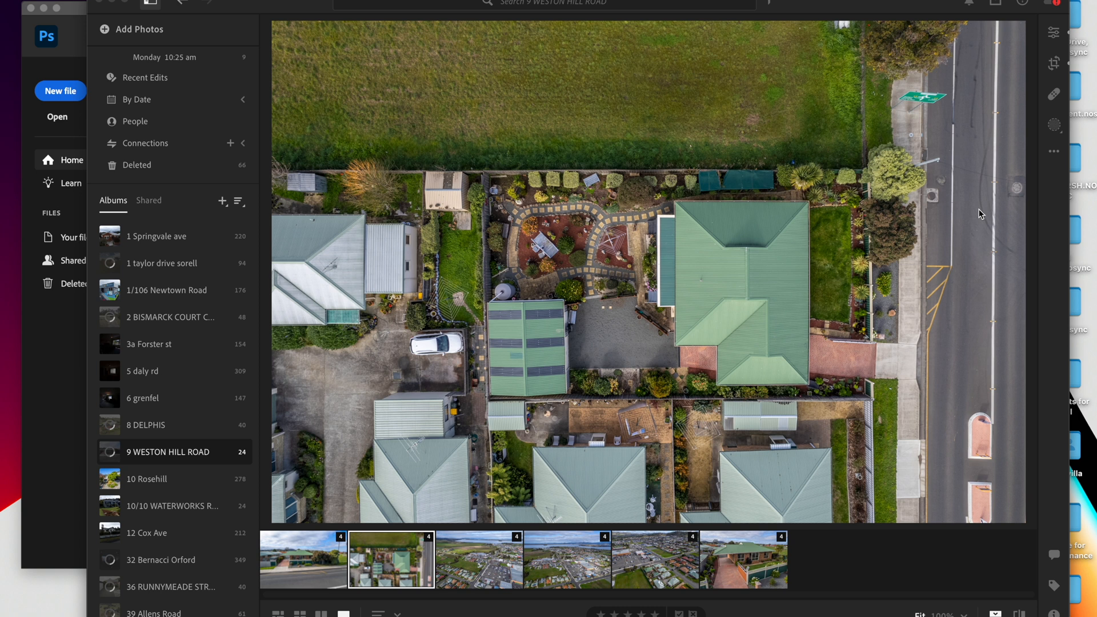
mouse_move(1058, 35)
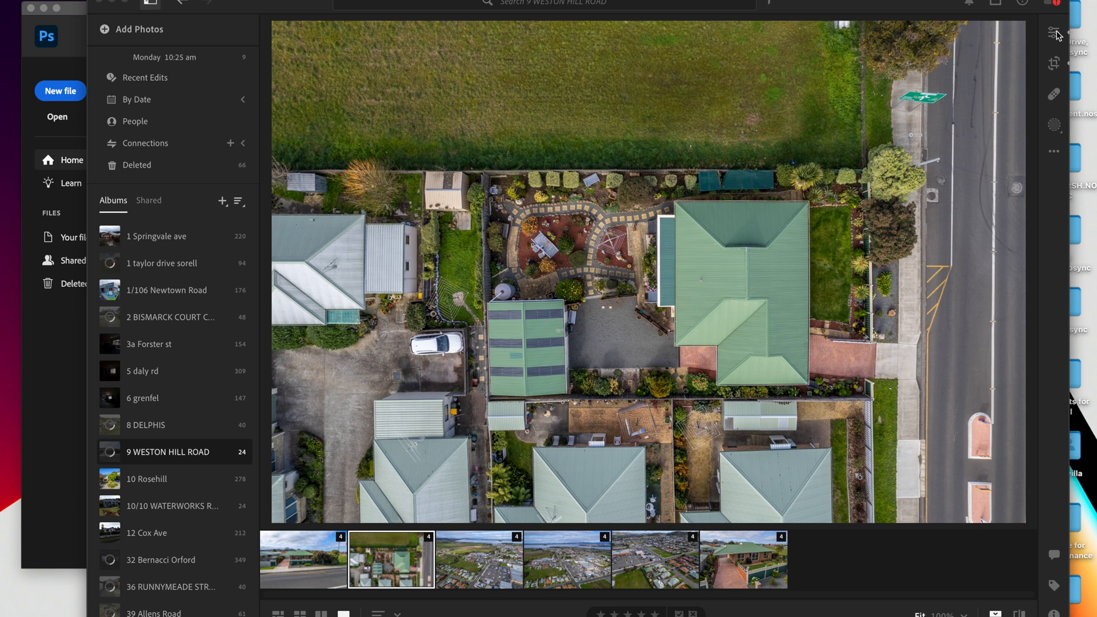
- Raise the aerial photo's exposure to about +0.53 in the Edit panel
left_click(1054, 34)
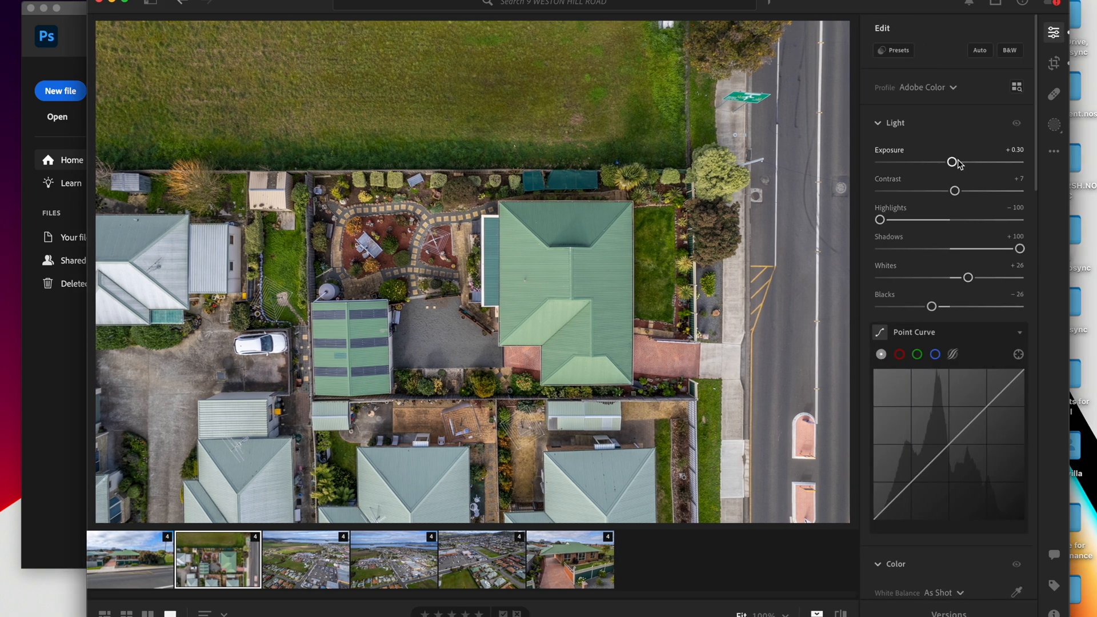
left_click_drag(951, 162, 956, 162)
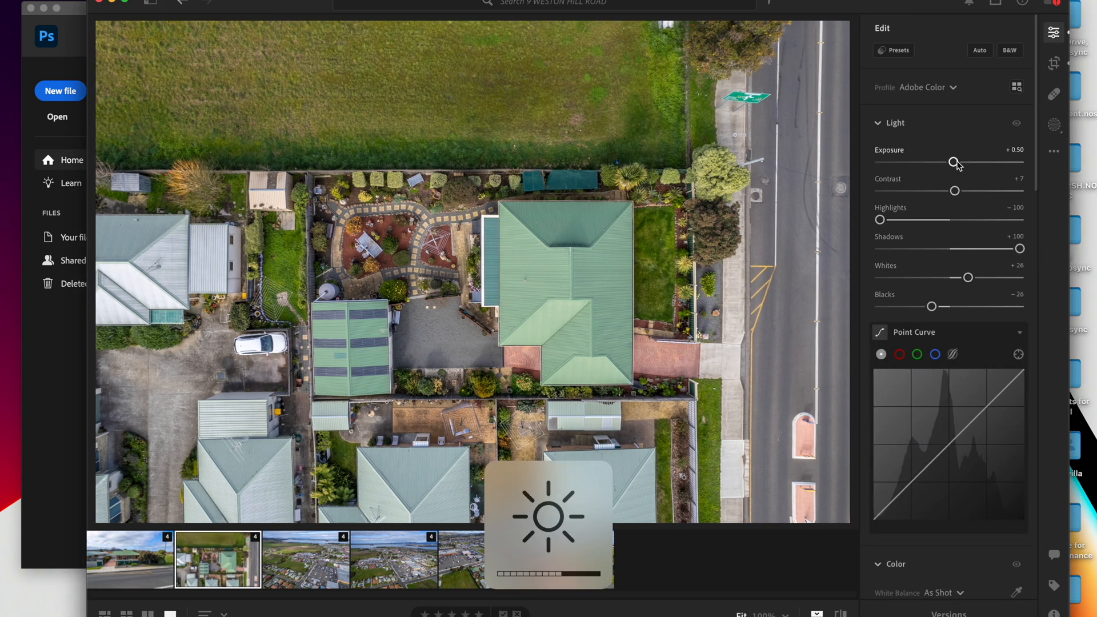
left_click_drag(954, 161, 956, 162)
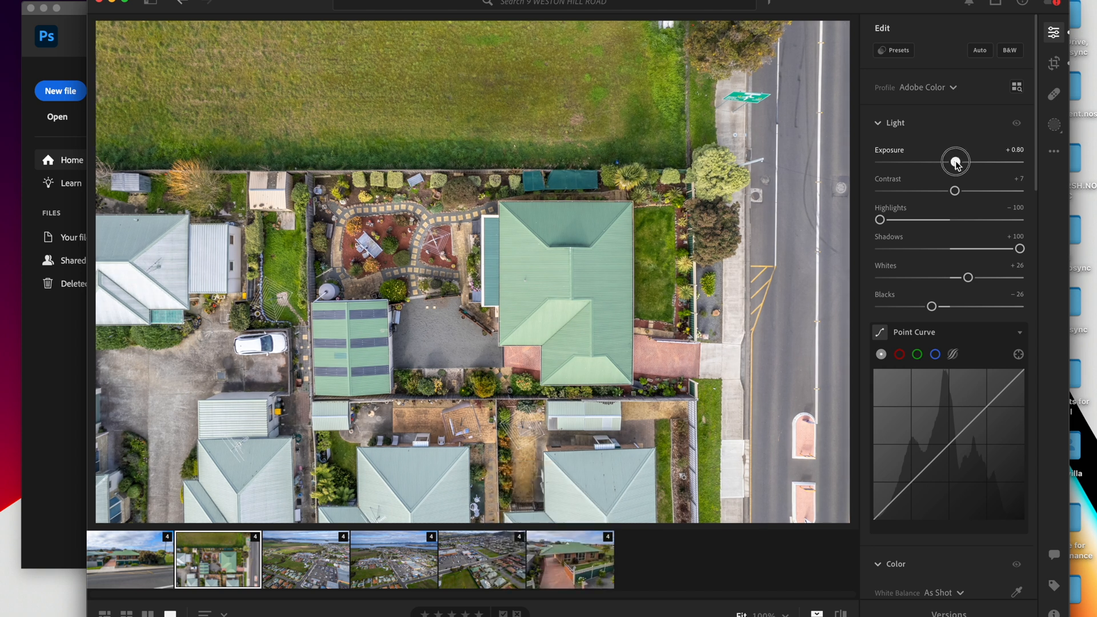
left_click_drag(955, 162, 953, 162)
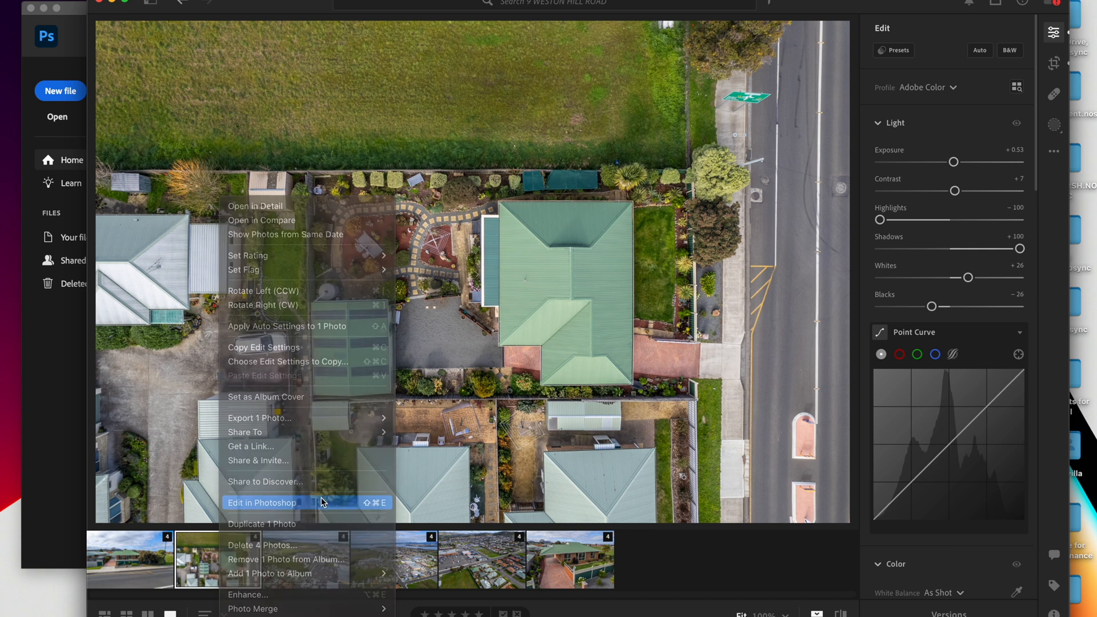
- Send the aerial photo to Photoshop as DJI_0008-HDR-Edit.tiff and add an empty Layer 1
left_click(262, 502)
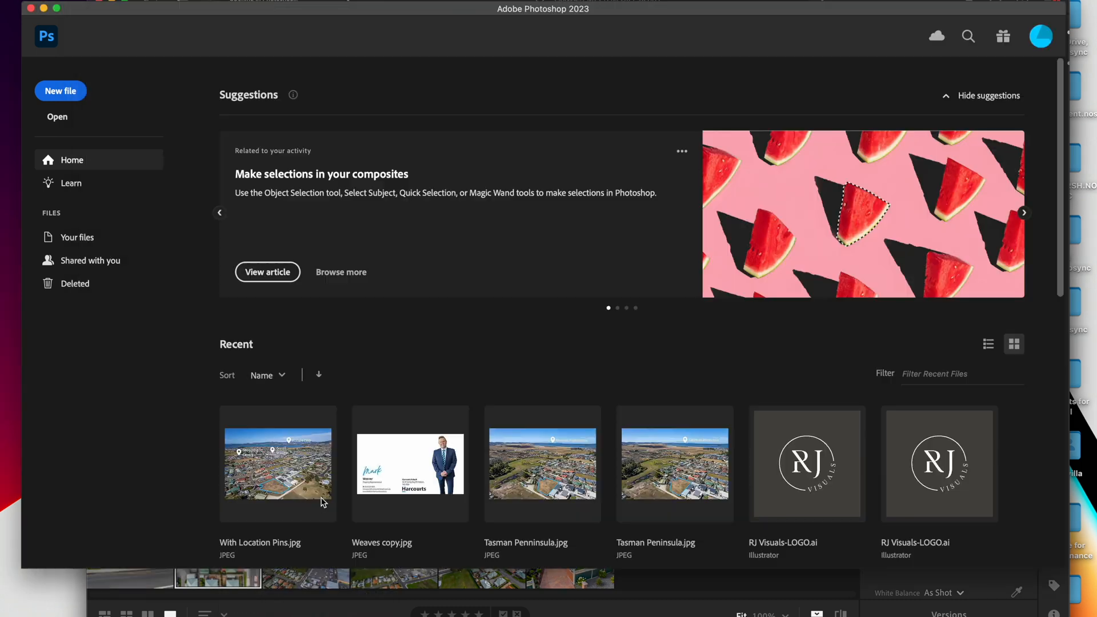
double_click(278, 463)
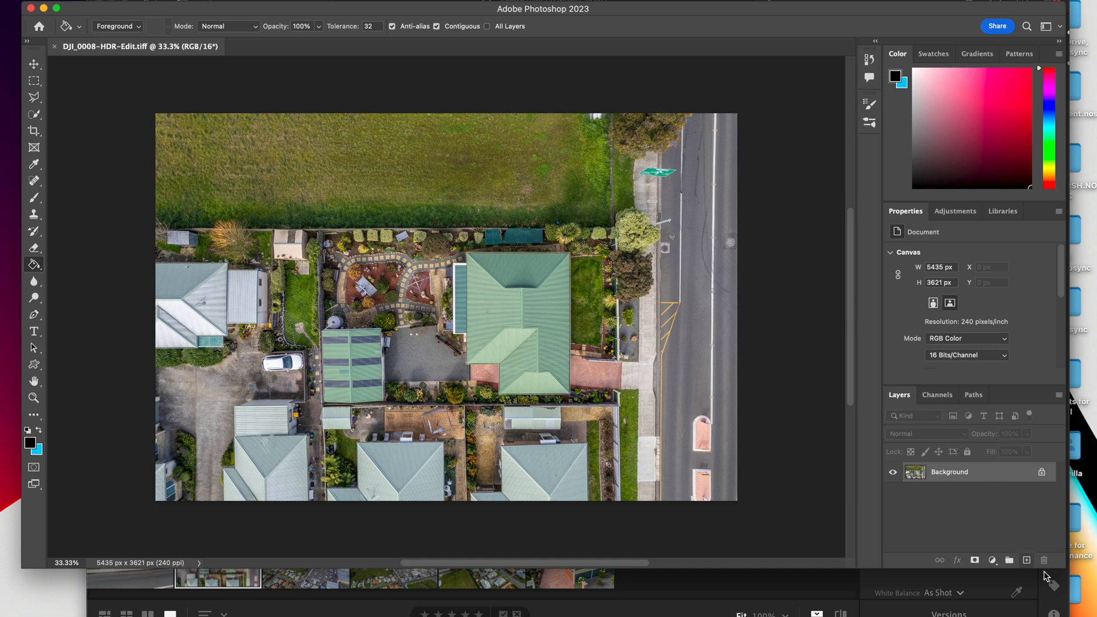
mouse_move(1027, 560)
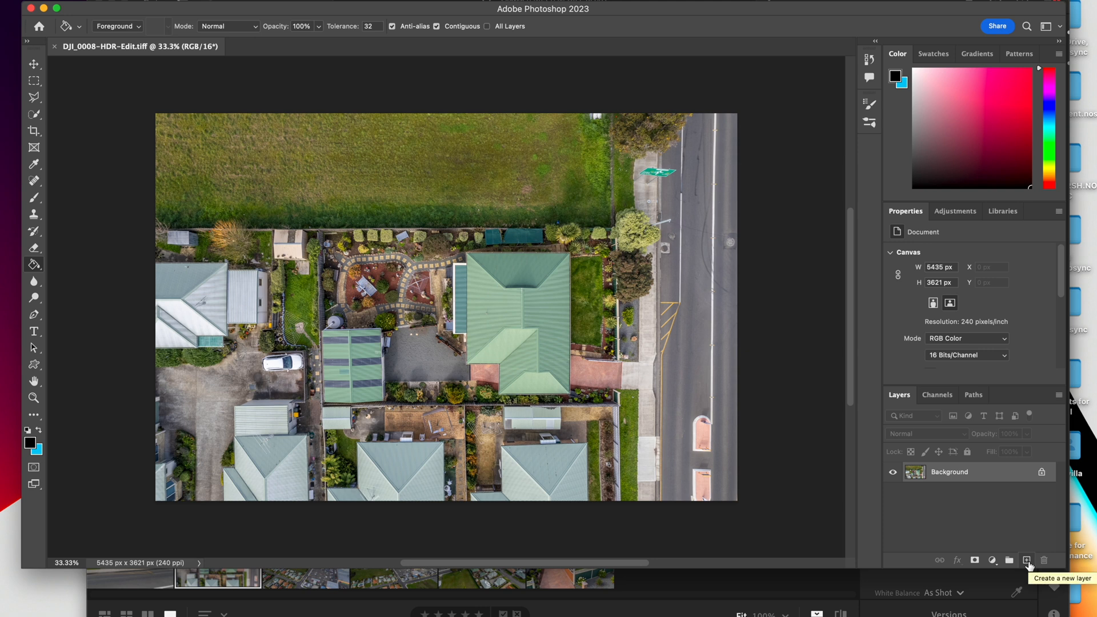
left_click(1027, 560)
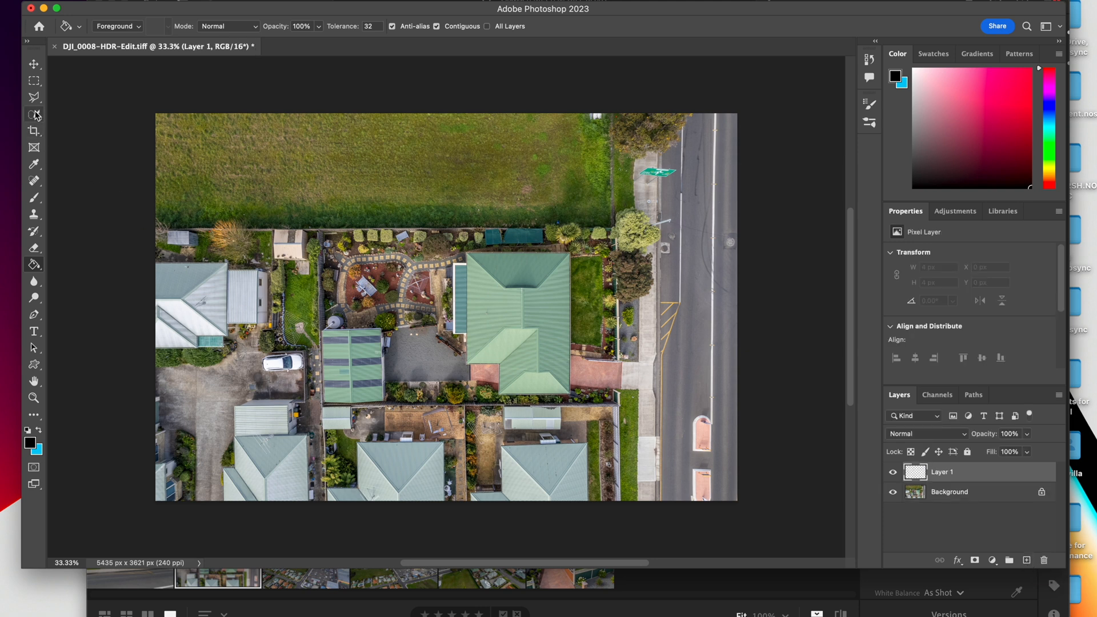
mouse_move(34, 97)
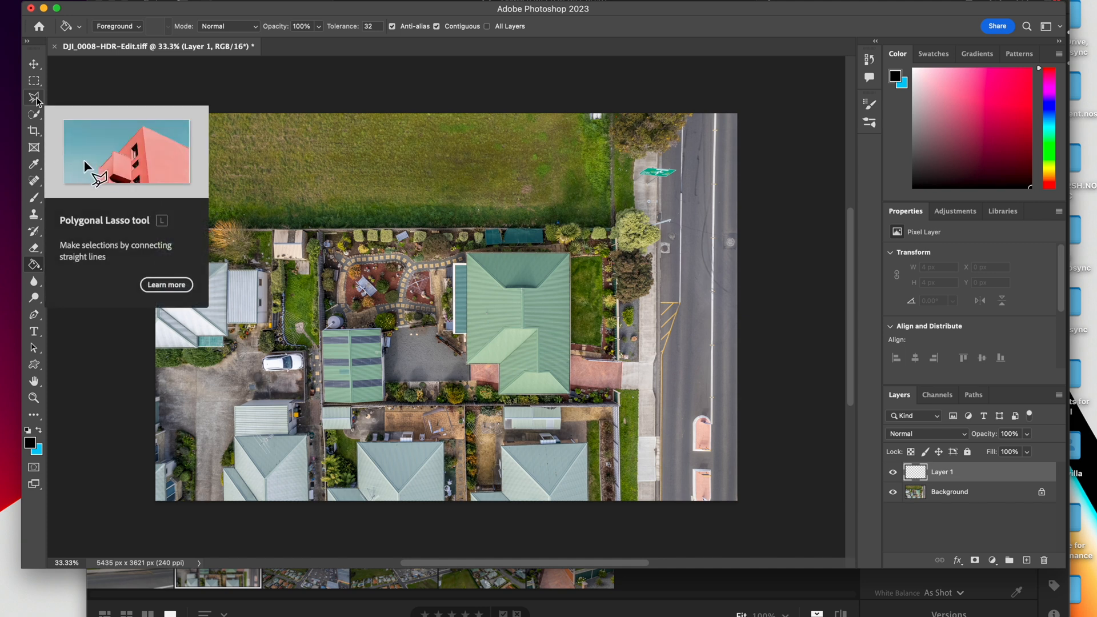
- Trace the property lot boundary as a selection with the Polygonal Lasso tool
left_click(34, 96)
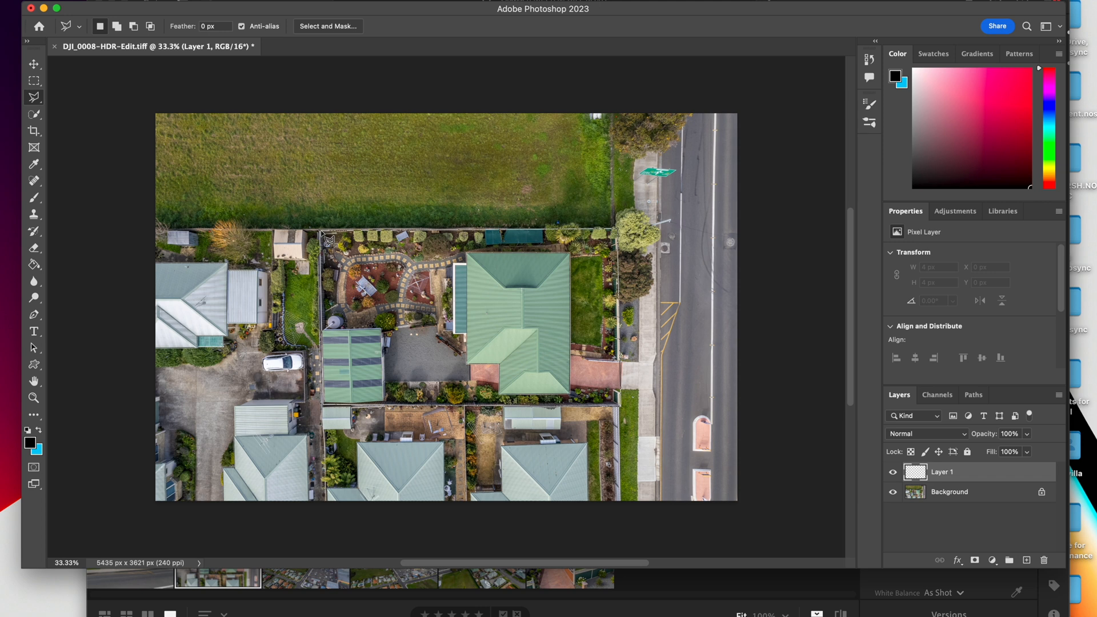
left_click_drag(322, 231, 620, 405)
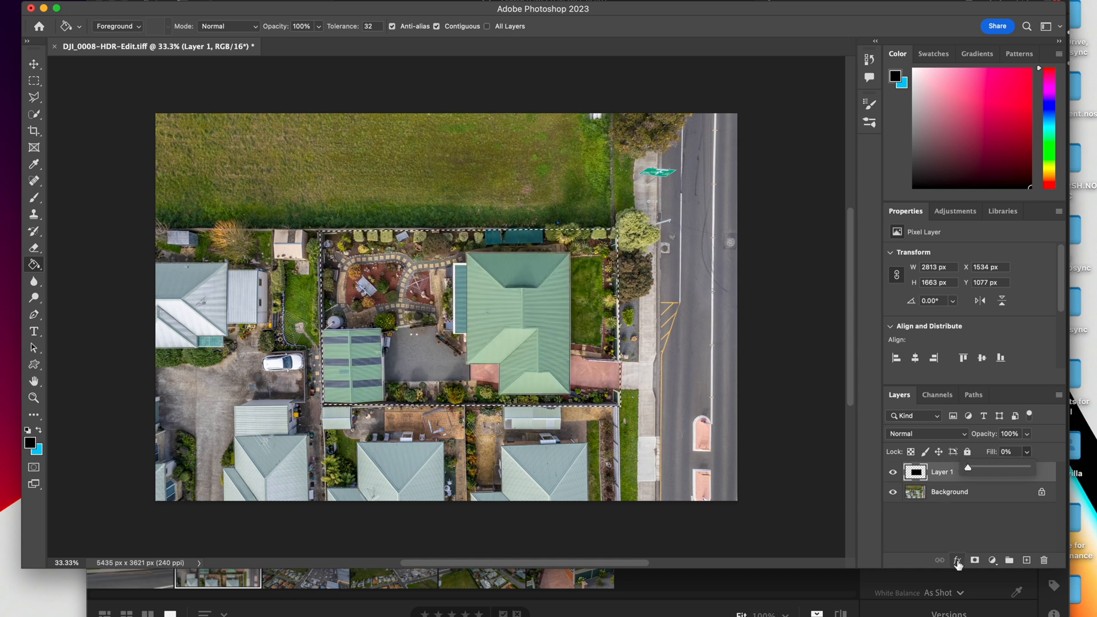
- Add a blue Stroke layer effect to Layer 1
left_click(956, 560)
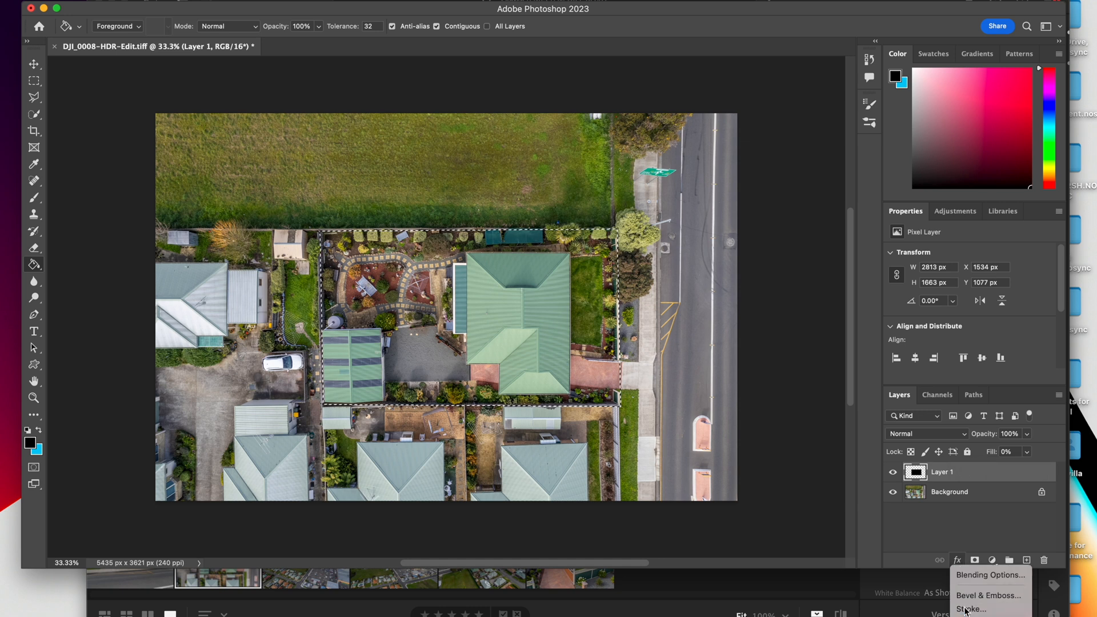
left_click(971, 609)
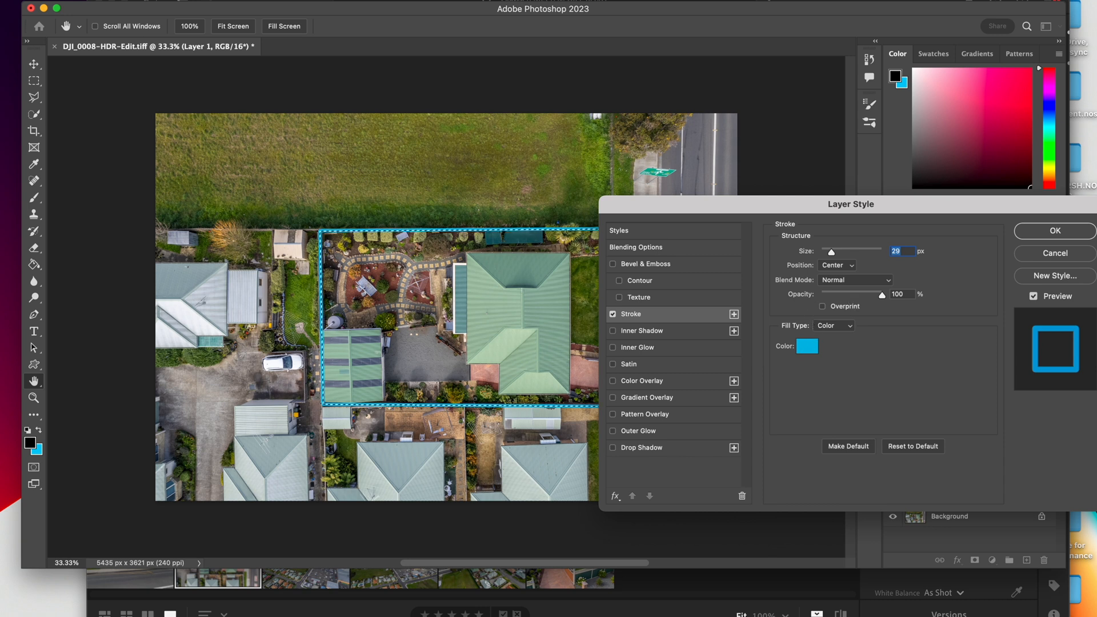
left_click(806, 345)
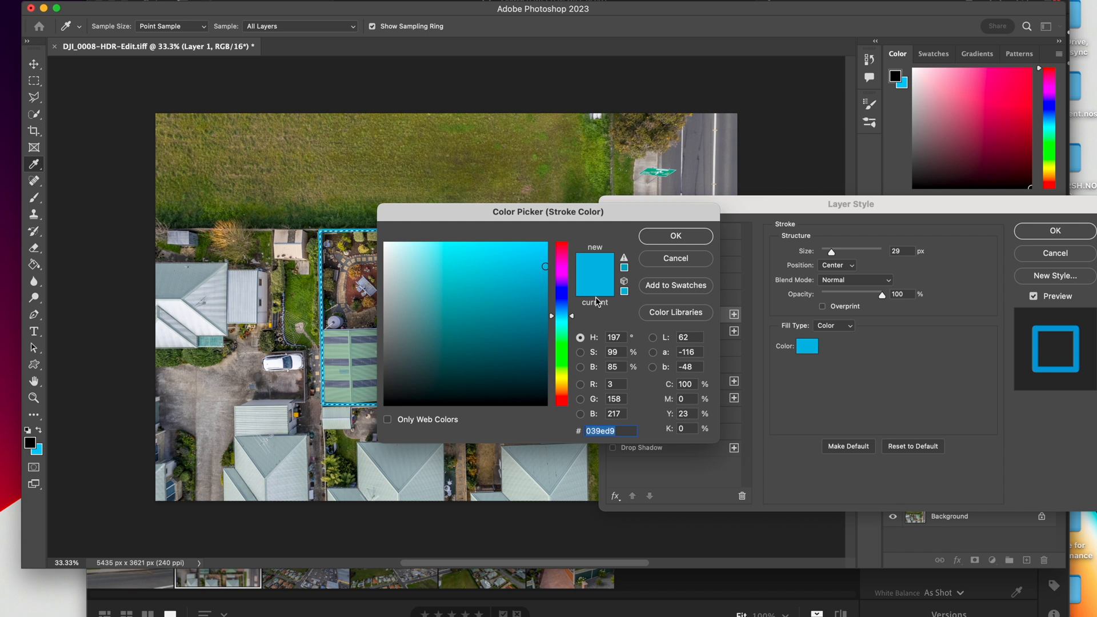
left_click(674, 236)
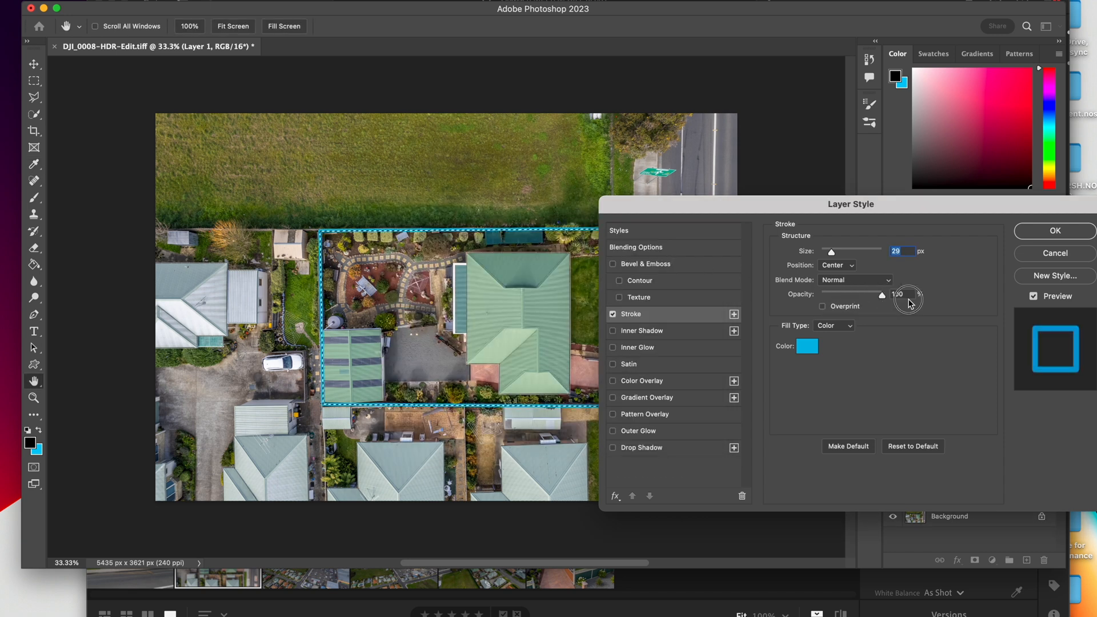
- Set the 29 px stroke to 100% opacity, positioned outside the boundary edge
left_click_drag(908, 293, 828, 294)
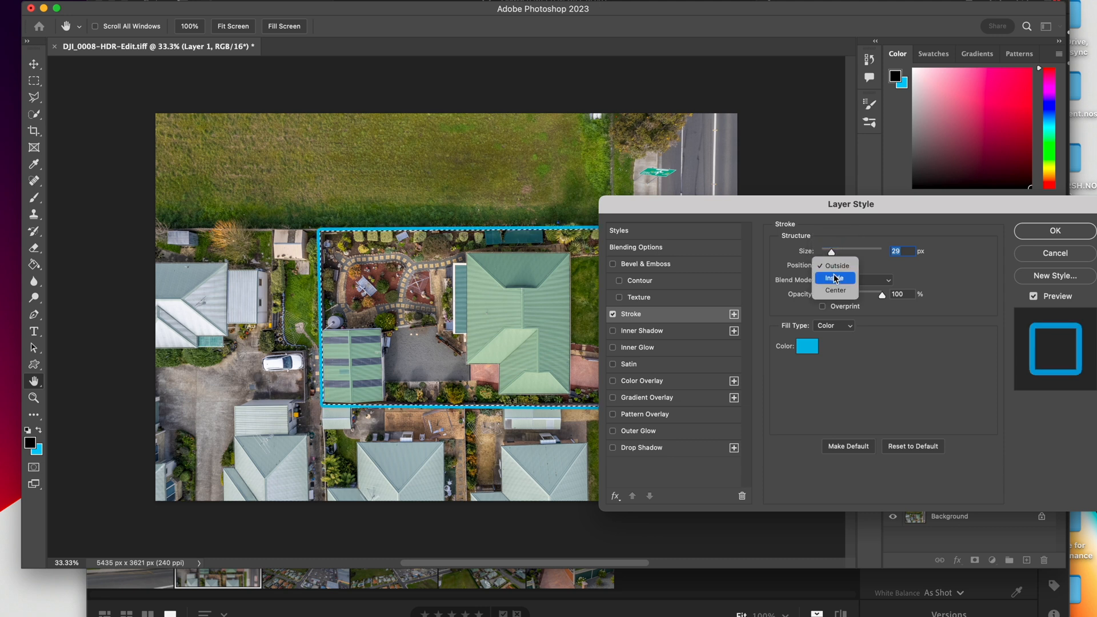
left_click(834, 265)
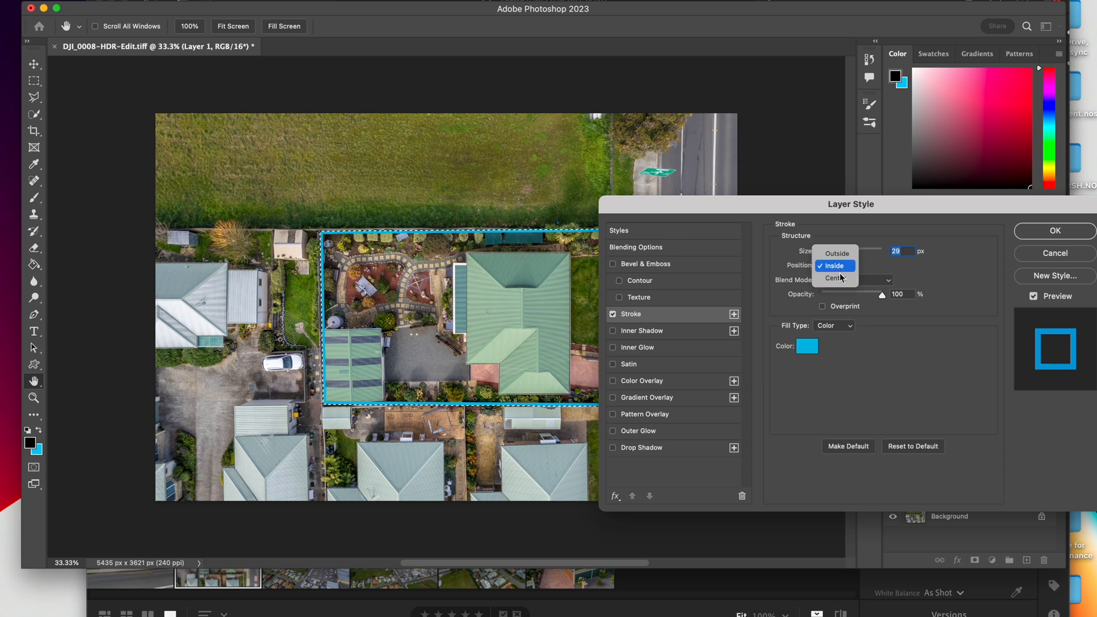
left_click(836, 253)
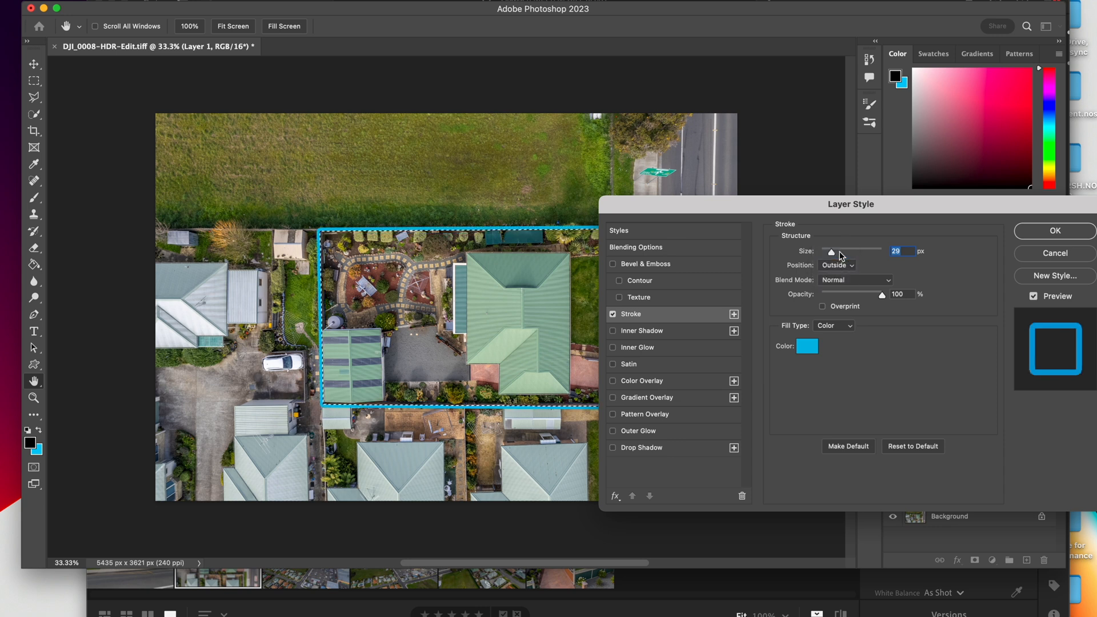
left_click(1053, 231)
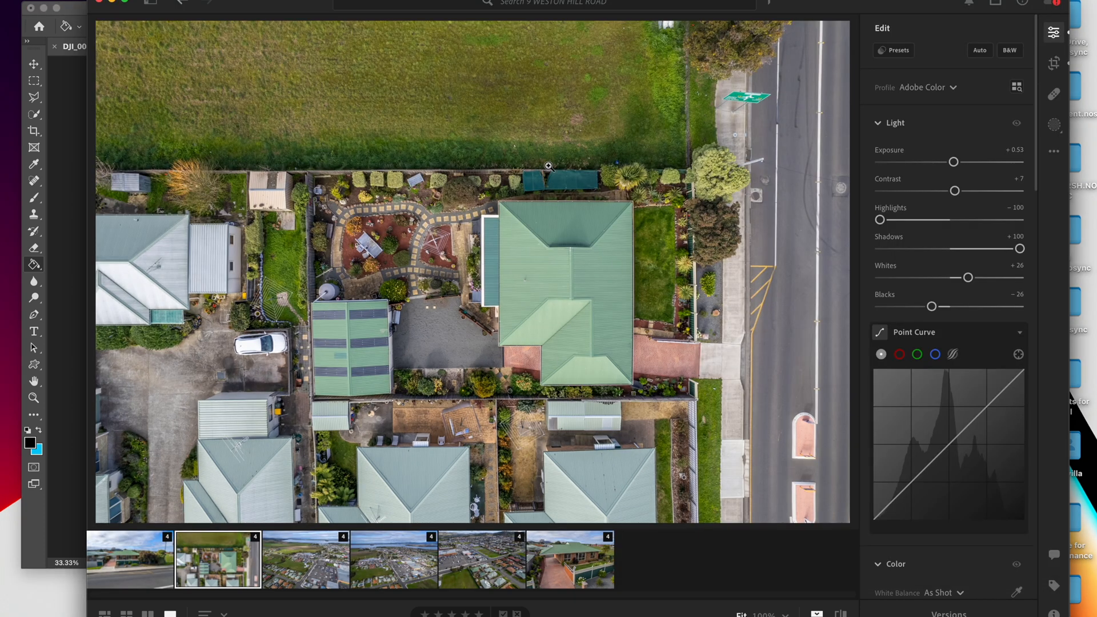
mouse_move(1027, 32)
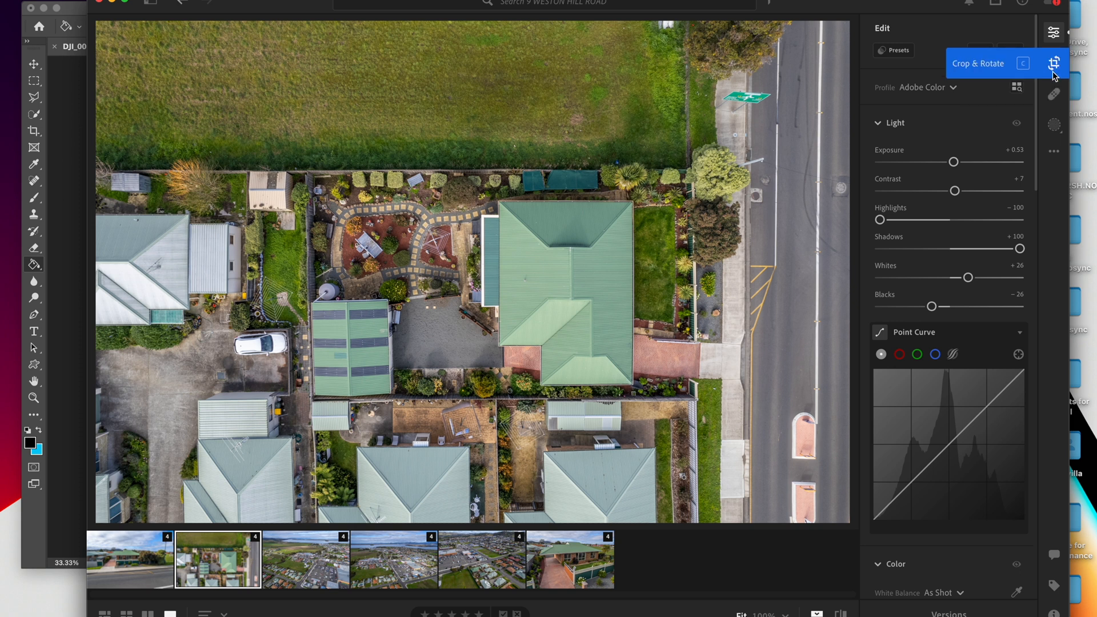
mouse_move(1053, 92)
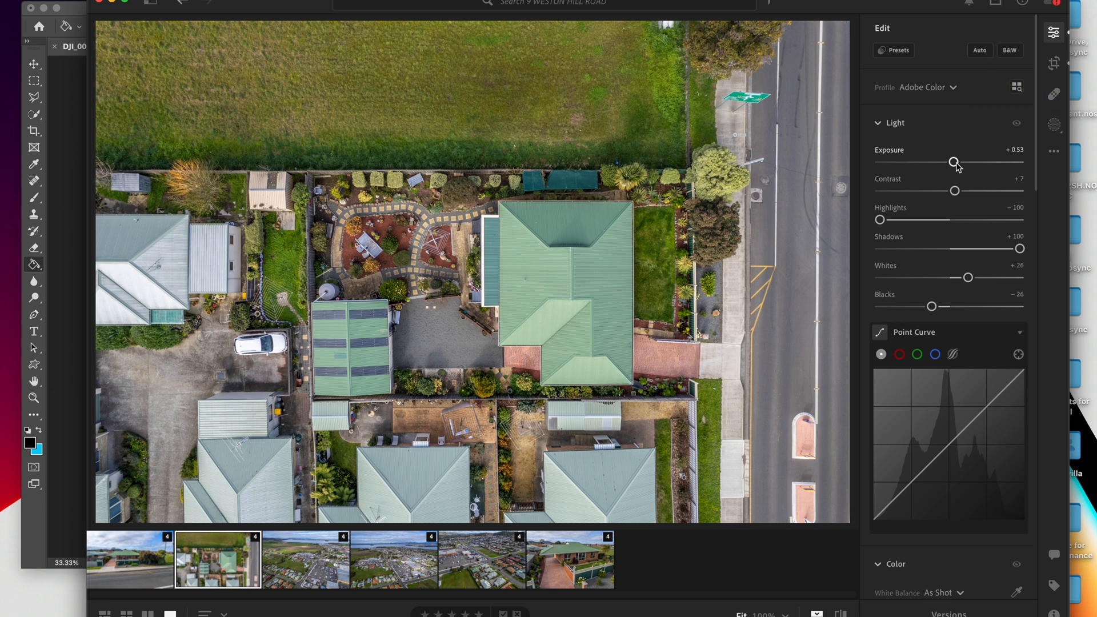
- Darken the whole photo to −1.37 exposure and start a new Brush mask
left_click_drag(954, 162, 941, 162)
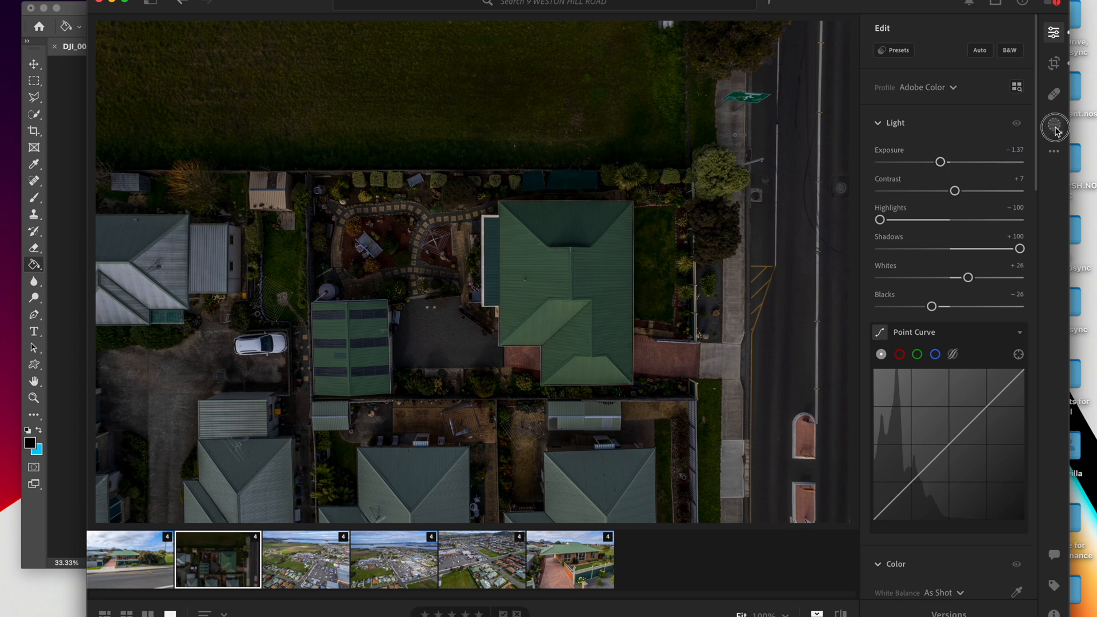
left_click(1054, 125)
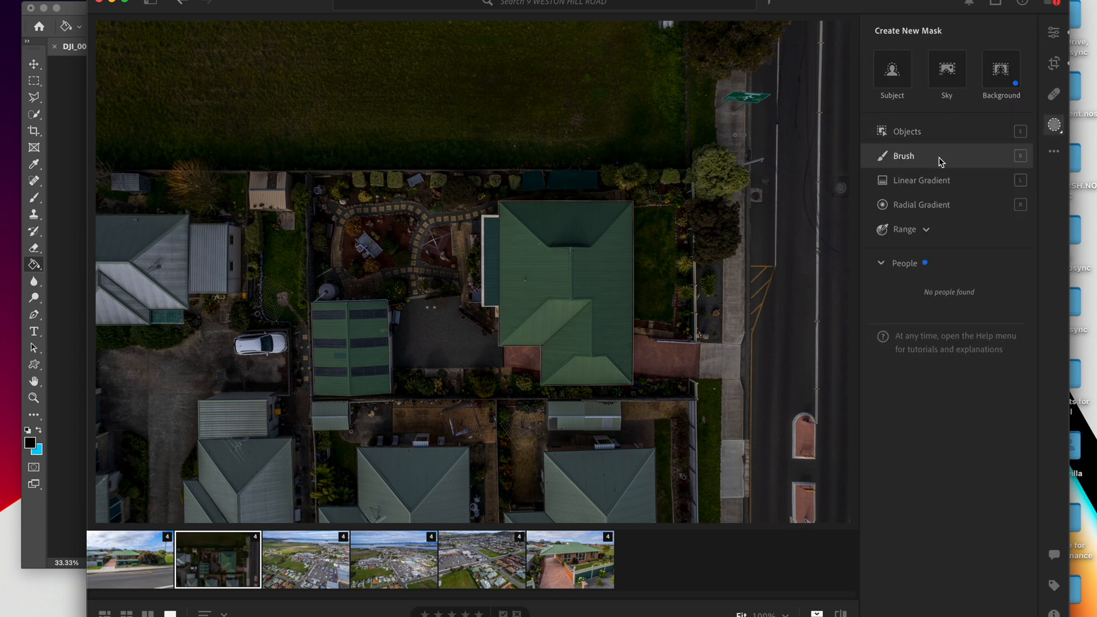
left_click(903, 155)
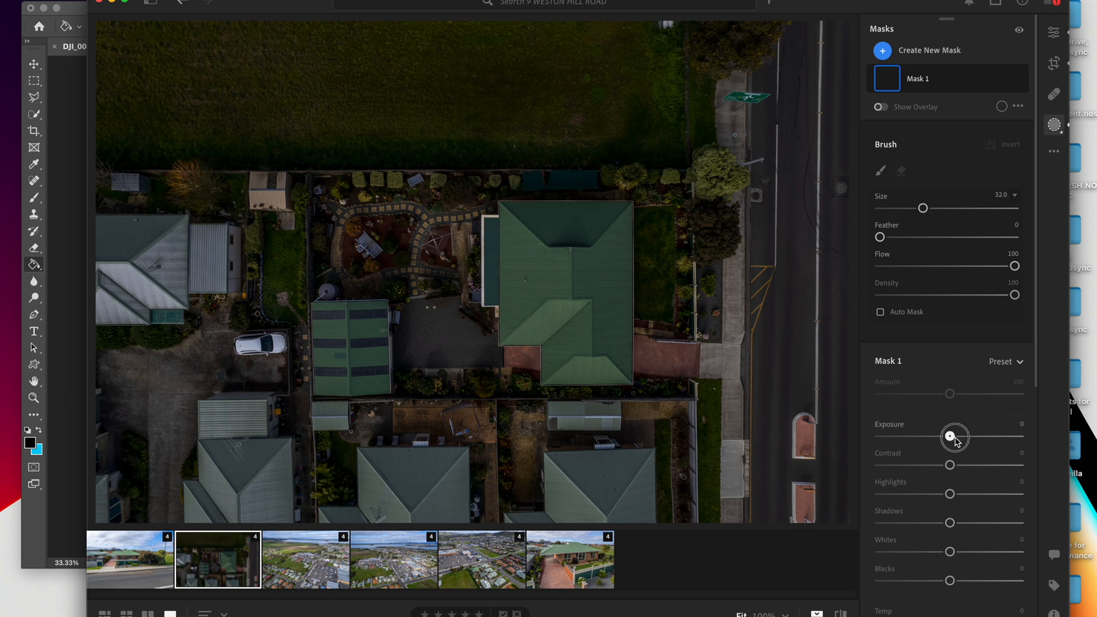
- Paint a +2.08 exposure mask over the fenced lot, erasing spill into the field
left_click_drag(949, 436, 985, 436)
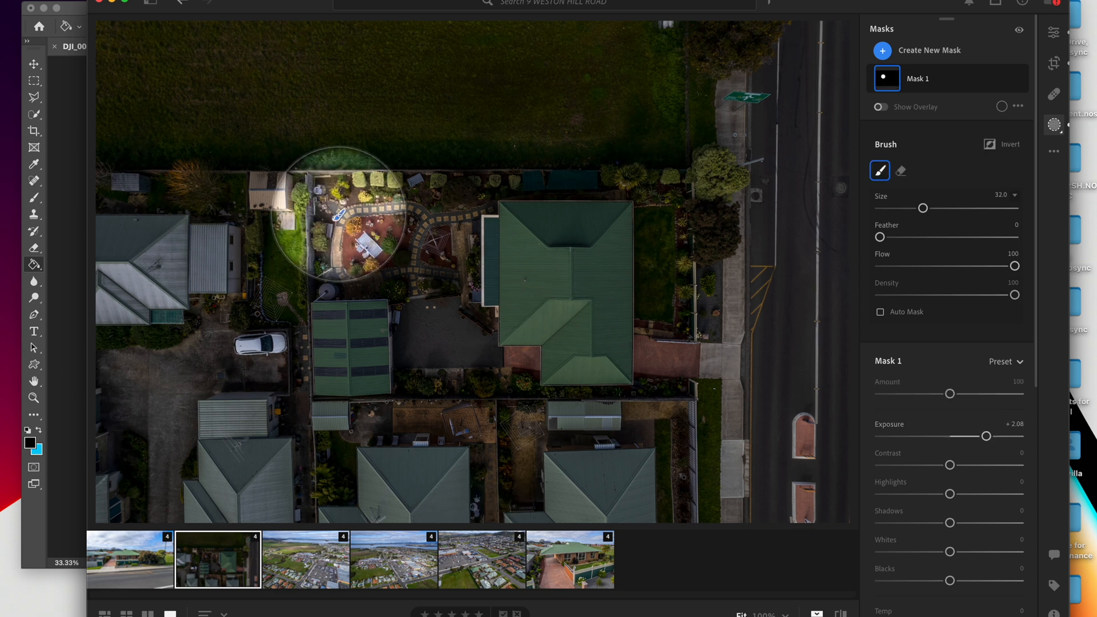
left_click_drag(341, 217, 671, 385)
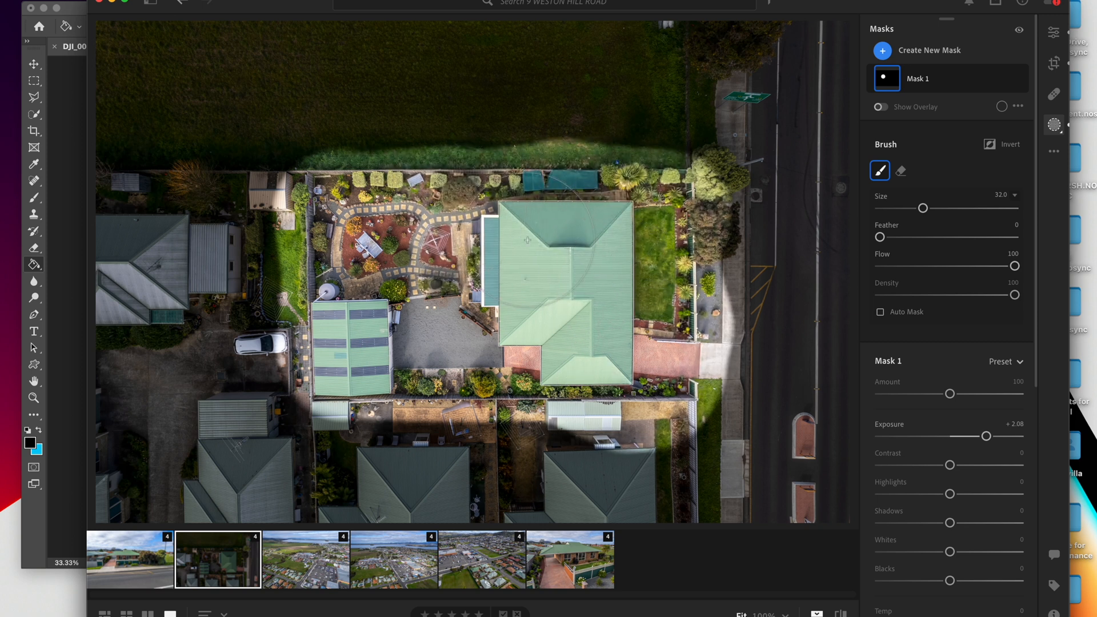
mouse_move(374, 312)
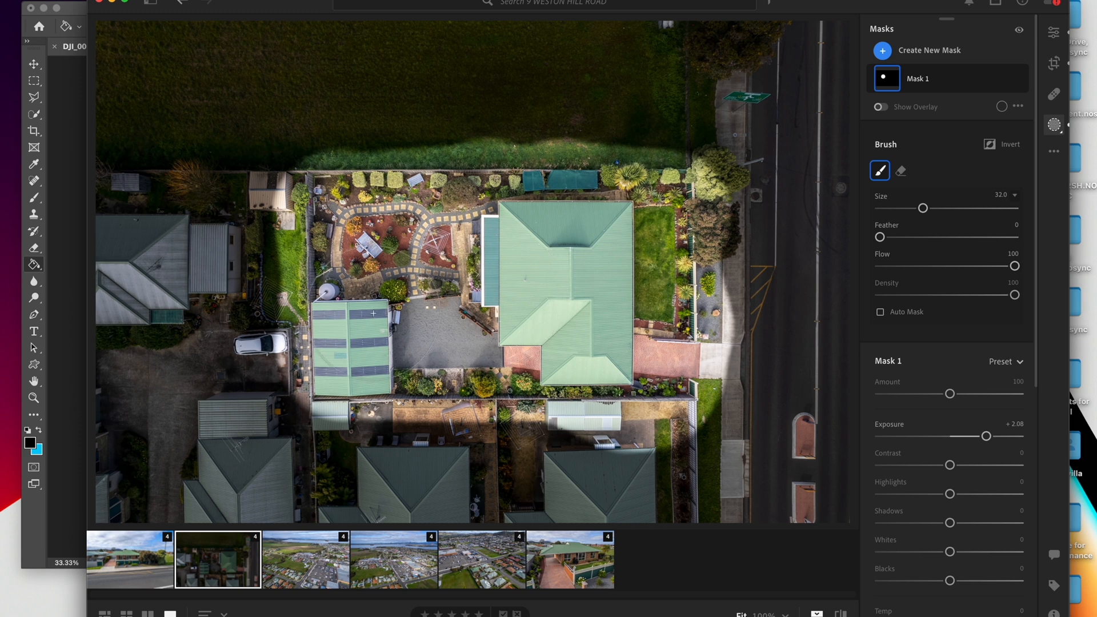
left_click(900, 171)
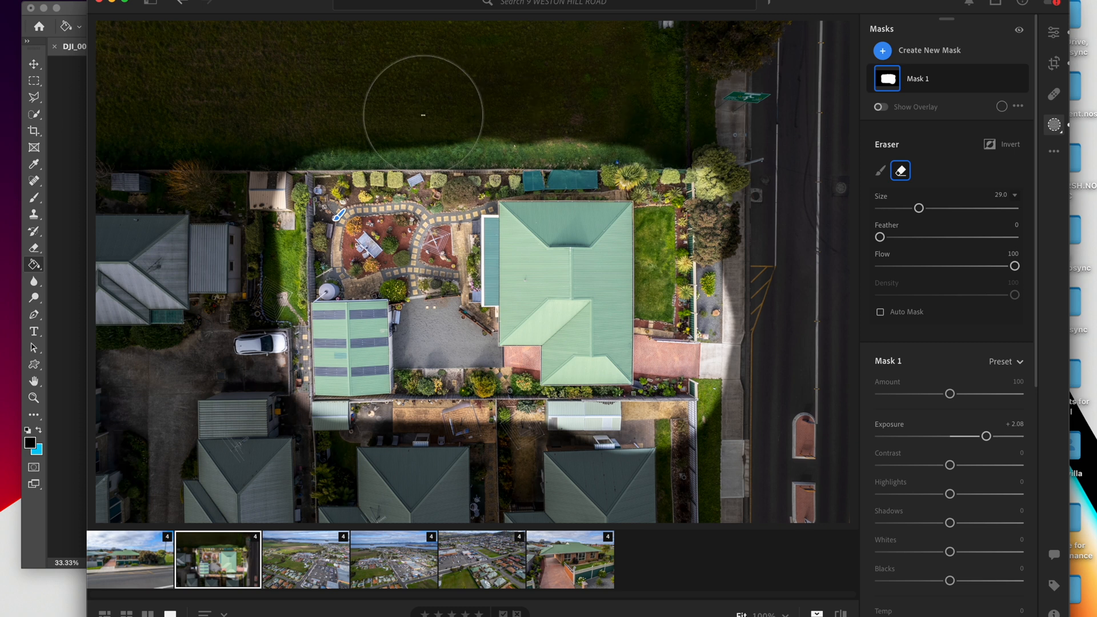
left_click_drag(422, 114, 308, 112)
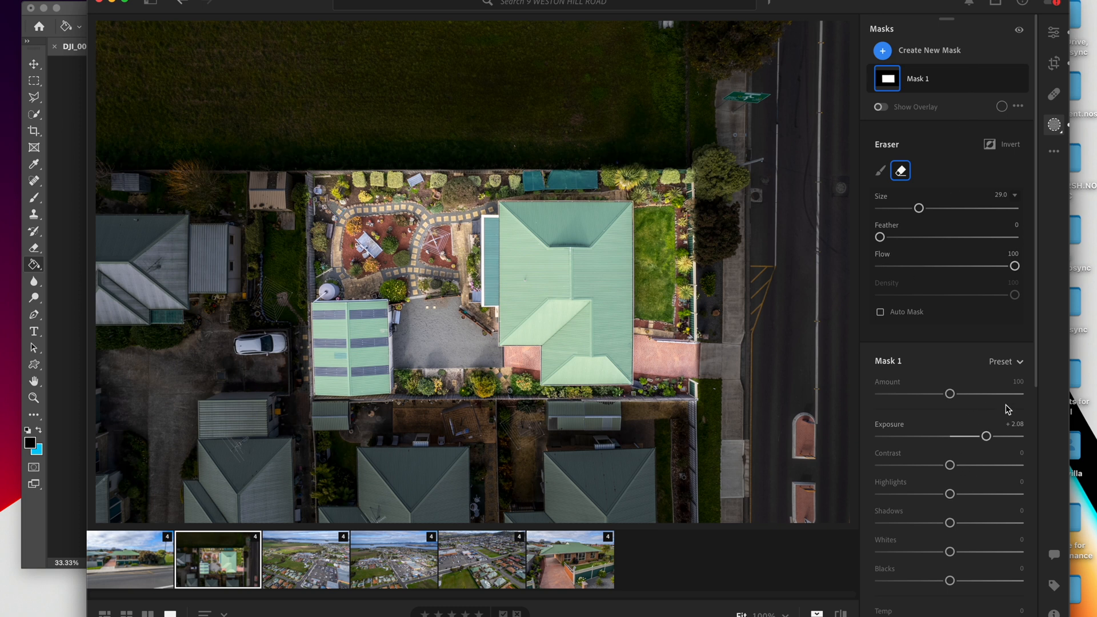
- Lower global exposure to −2.61 and raise Mask 1's exposure to +2.92
left_click(1053, 32)
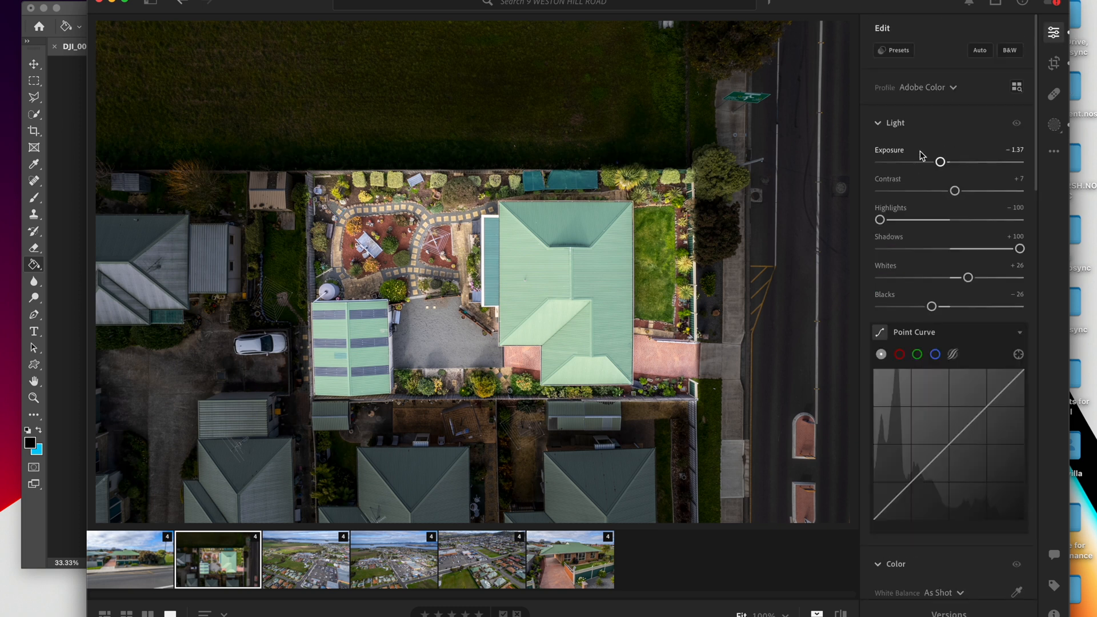
left_click_drag(940, 162, 928, 162)
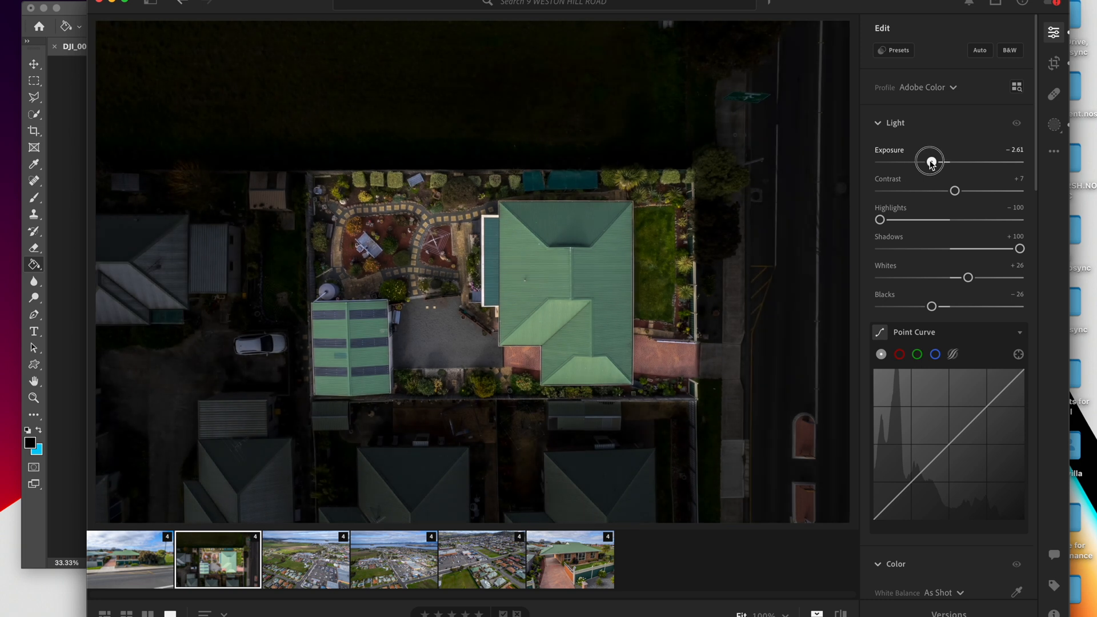
left_click(1053, 124)
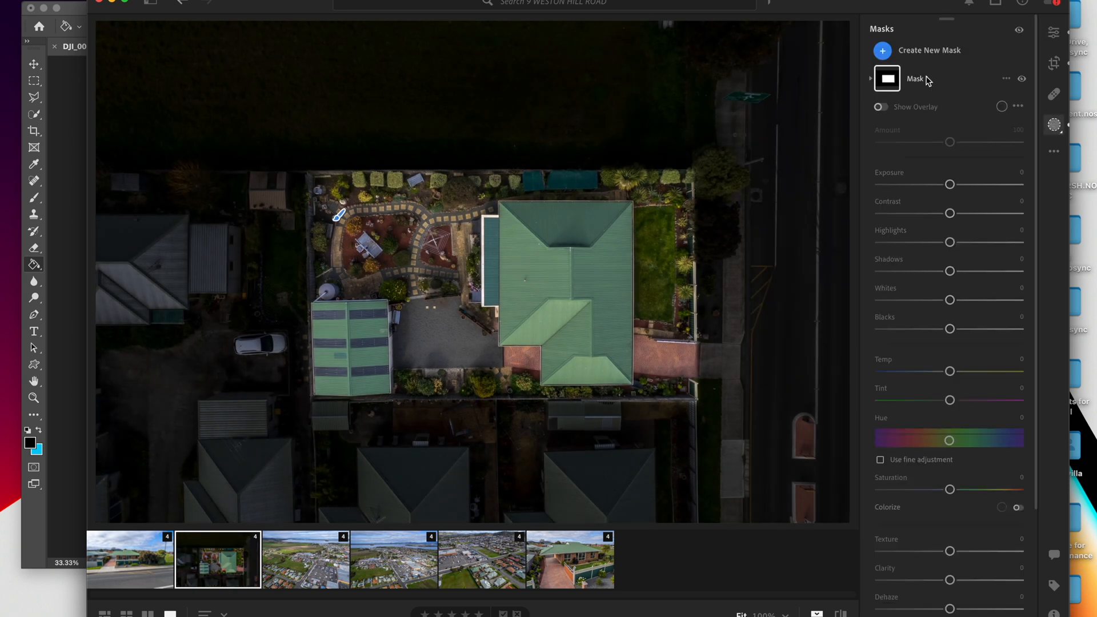
left_click_drag(949, 439, 987, 438)
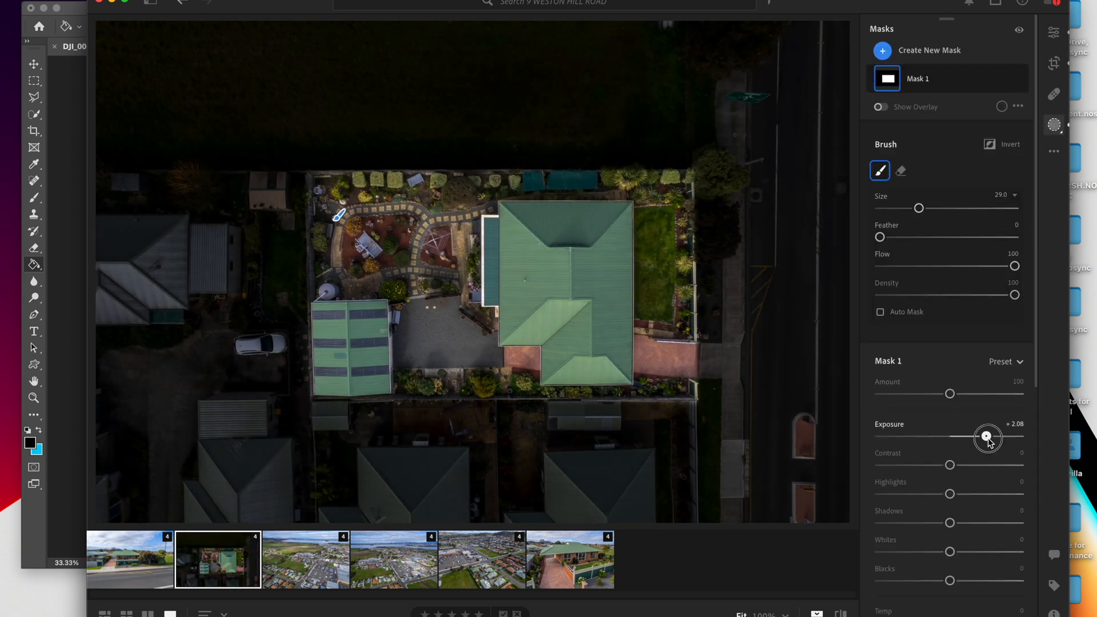
left_click_drag(987, 436, 1000, 436)
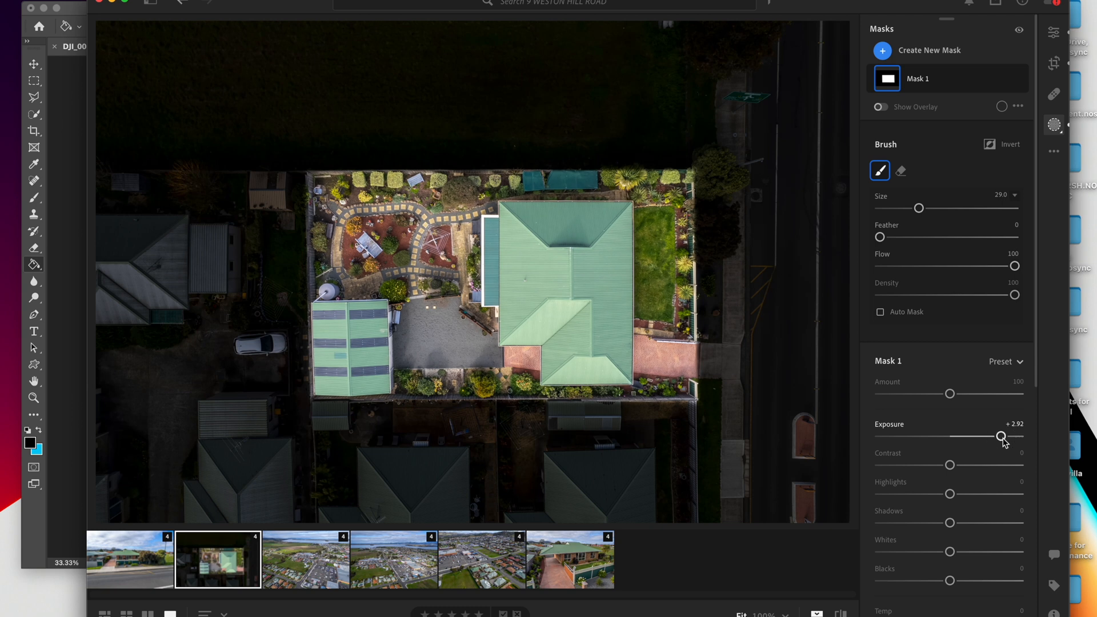